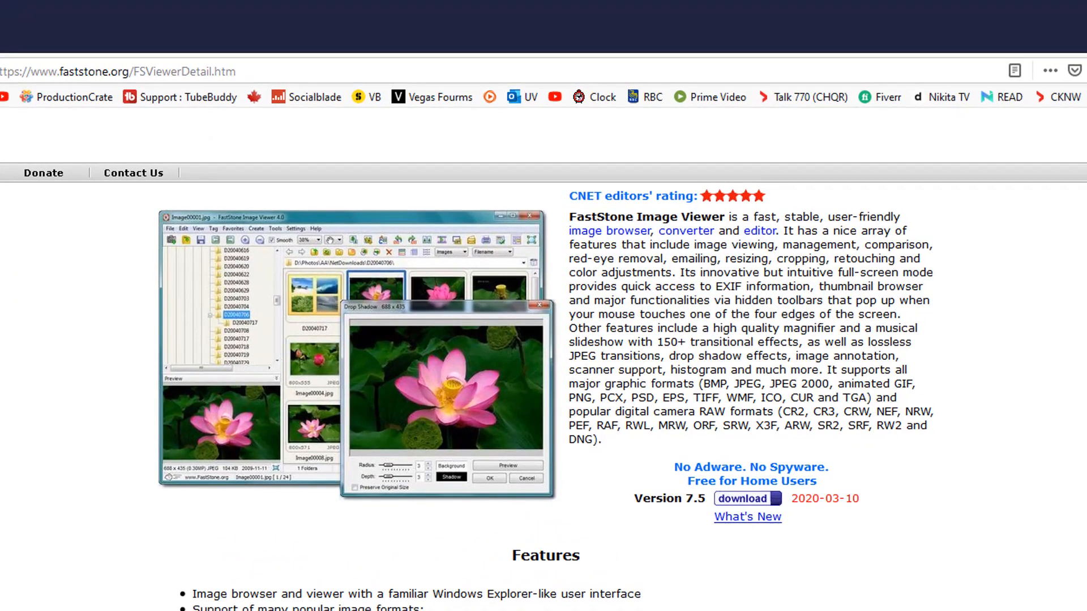
mouse_move(974, 311)
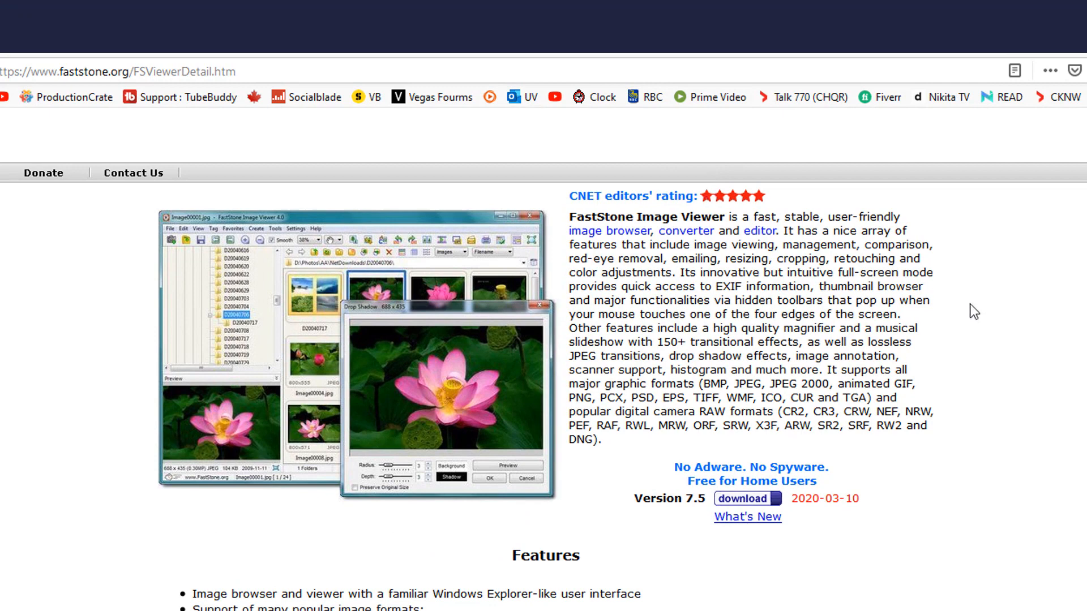
mouse_move(818, 520)
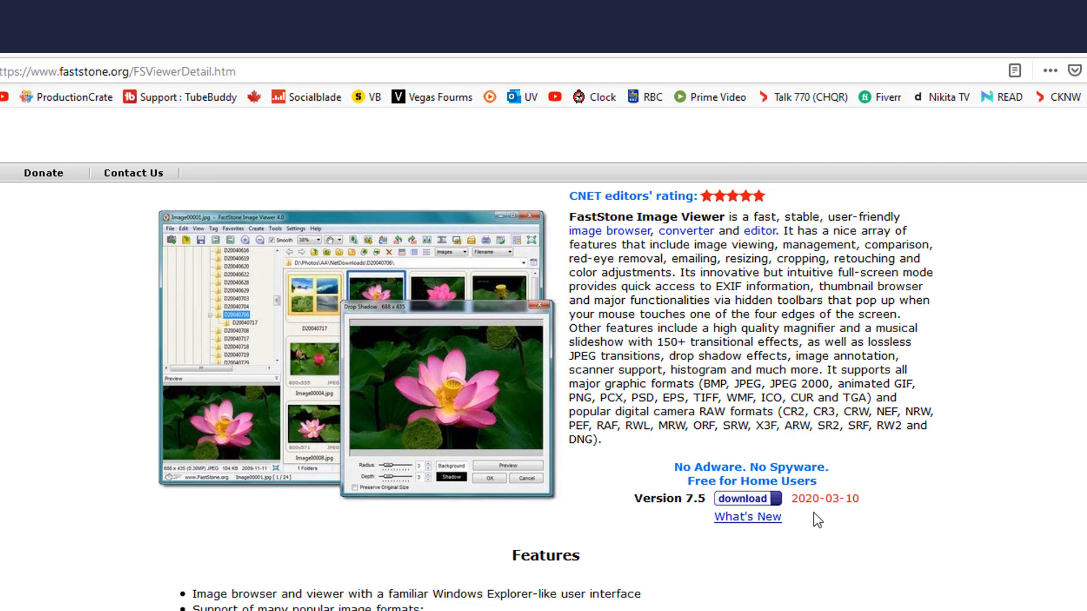
mouse_move(834, 517)
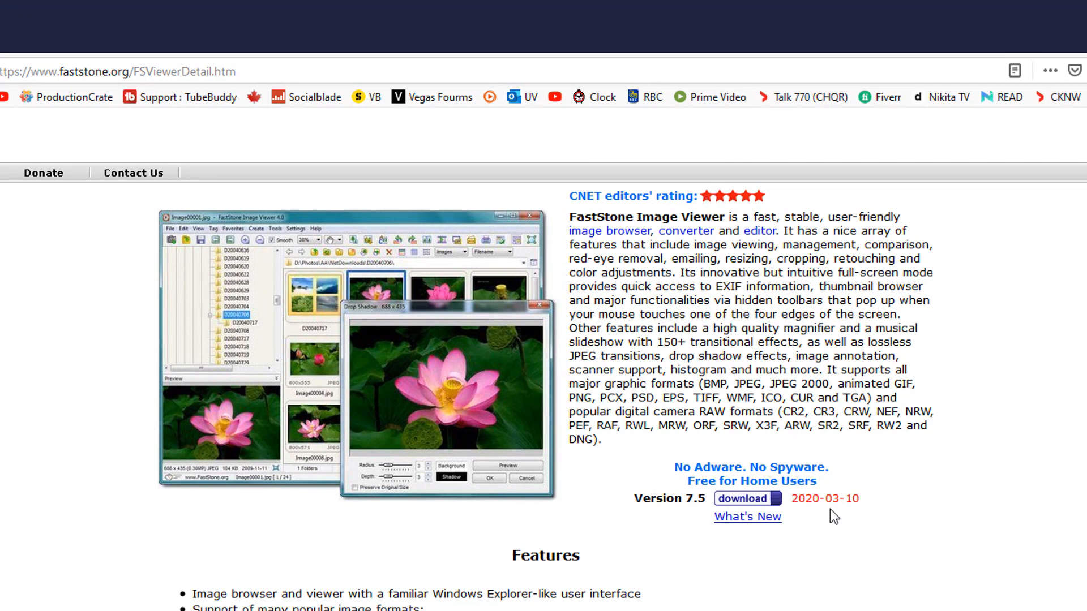
mouse_move(855, 504)
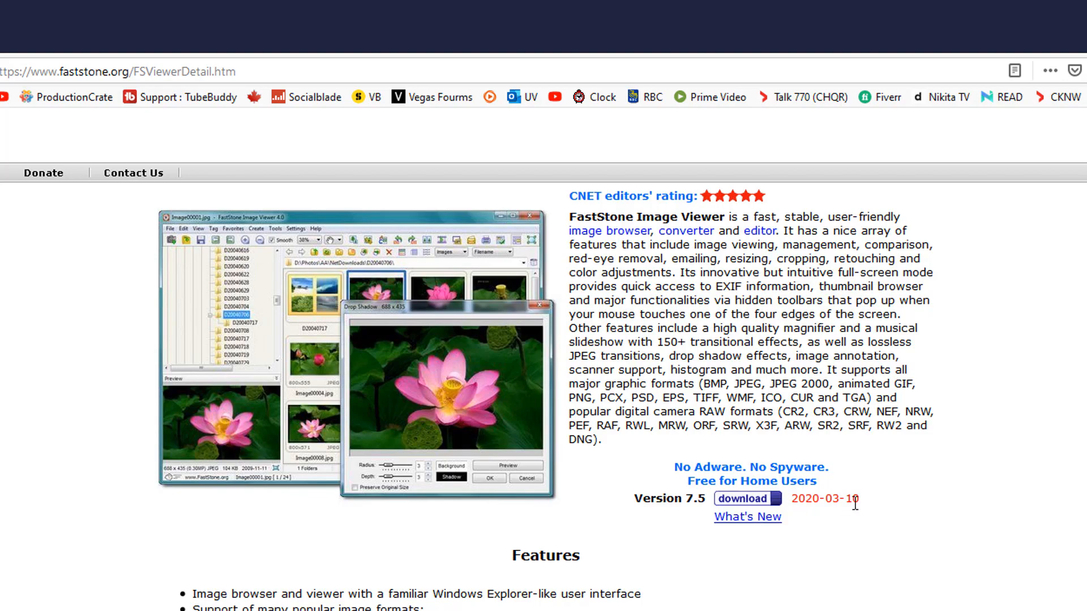
Step: Boost IMG_0044.JPG's saturation to 53 through Colors > Adjust Lighting
key("F11")
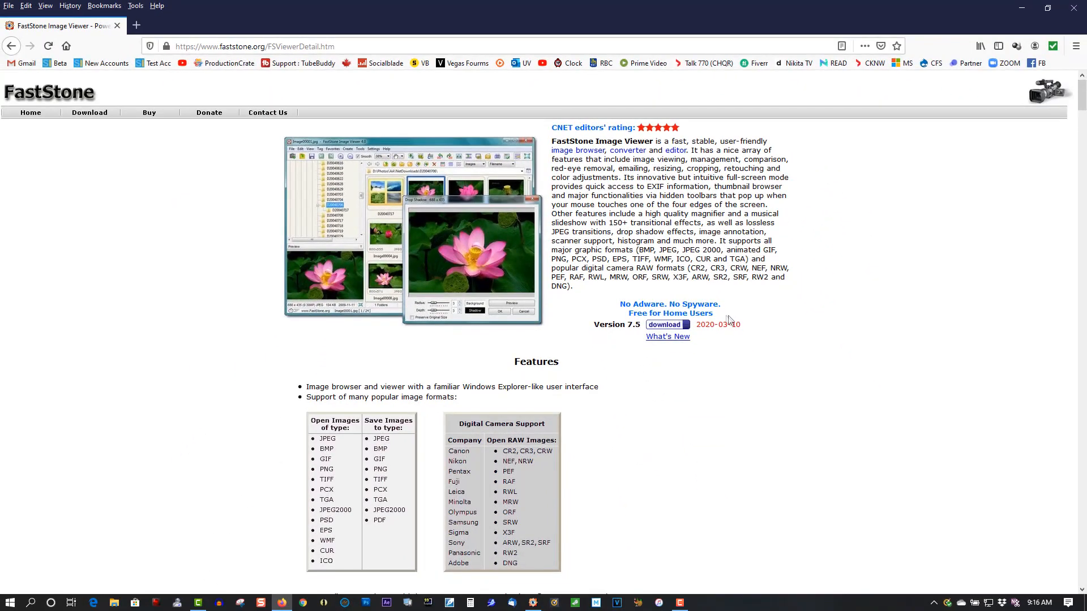
scroll("down", 3)
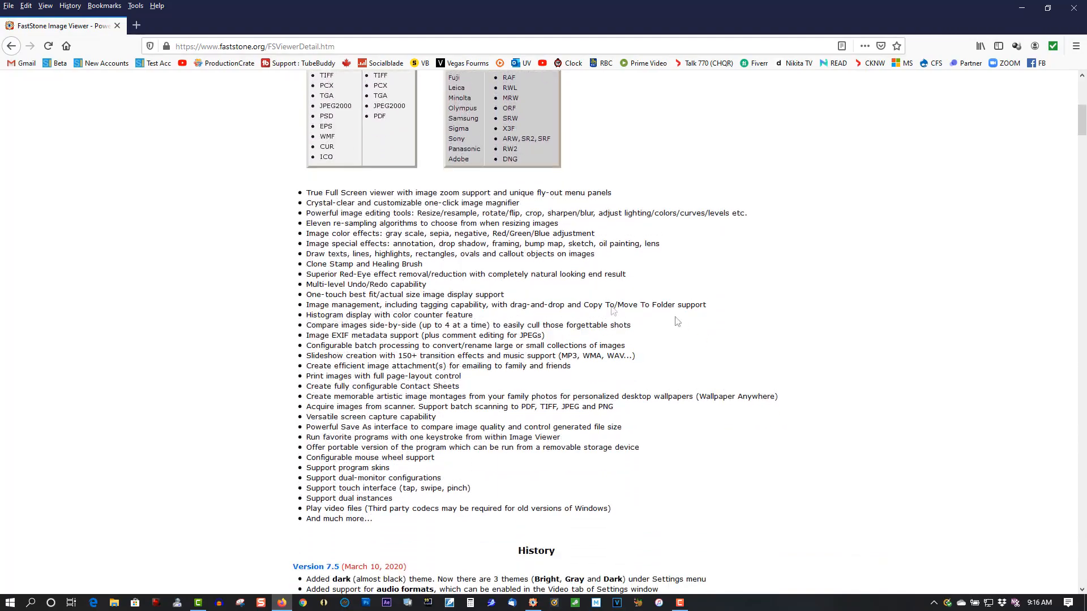
mouse_move(470, 252)
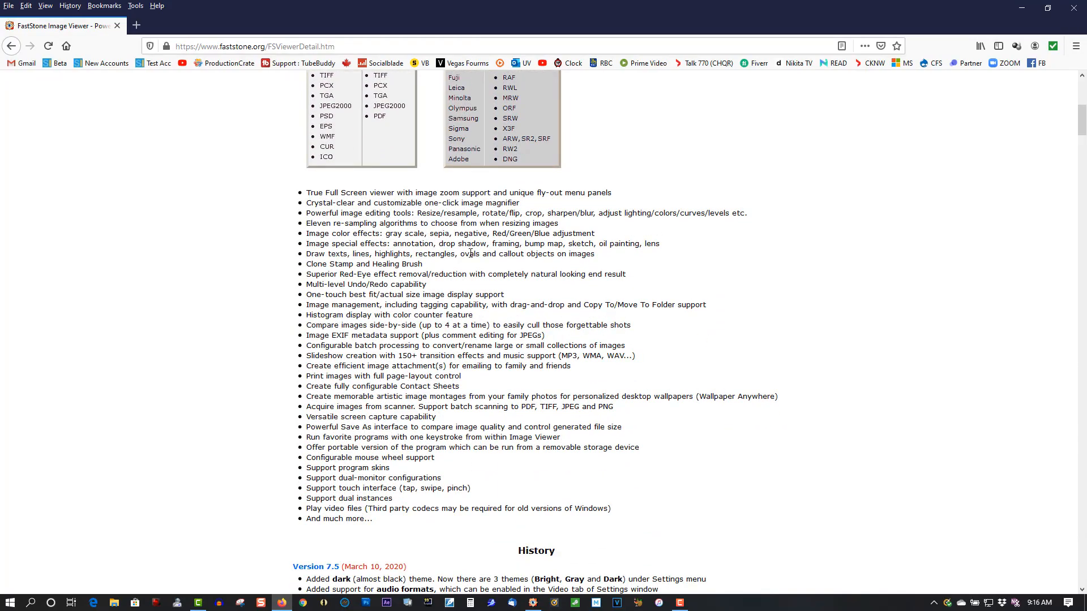
scroll("up", 3)
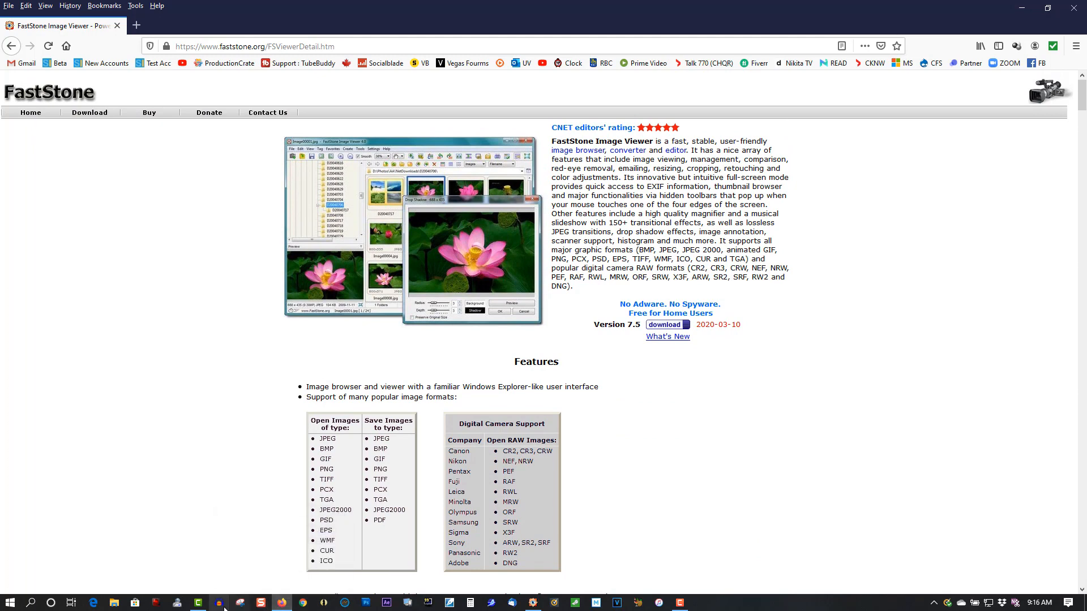
mouse_move(383, 602)
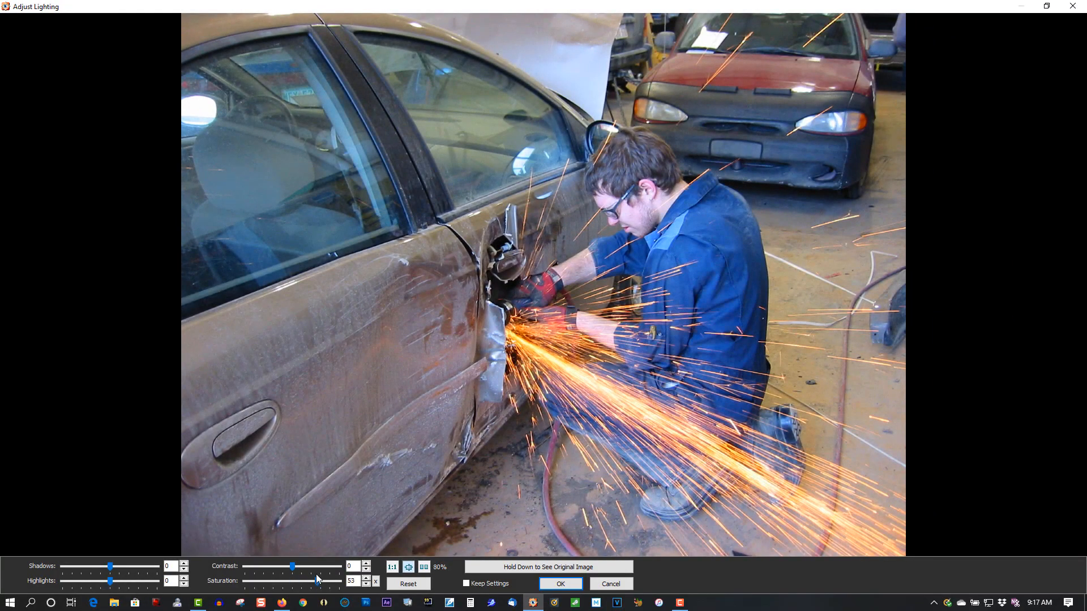
left_click(609, 584)
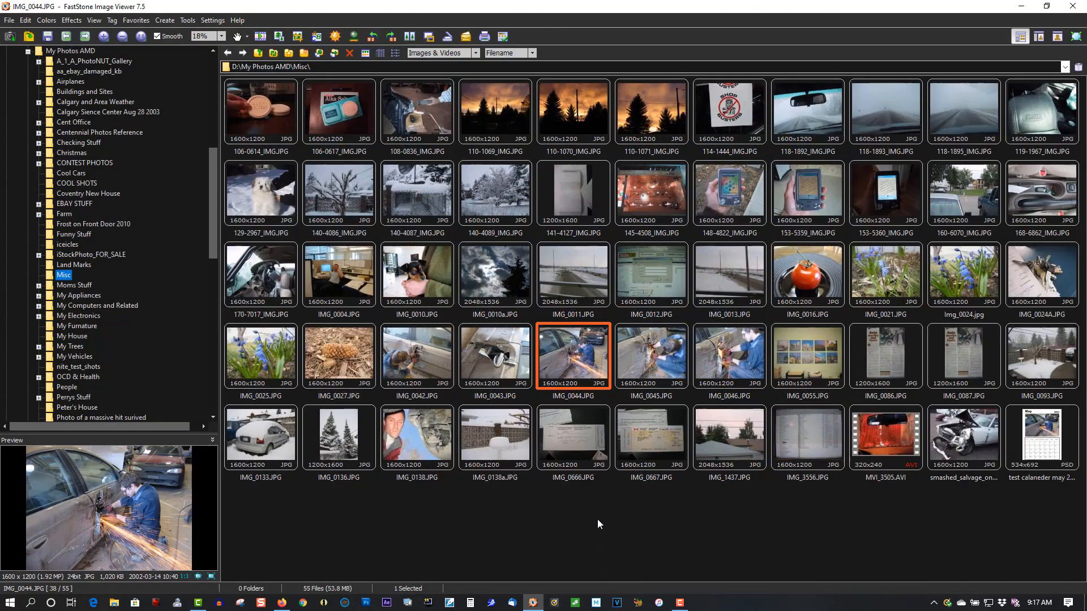
mouse_move(78, 286)
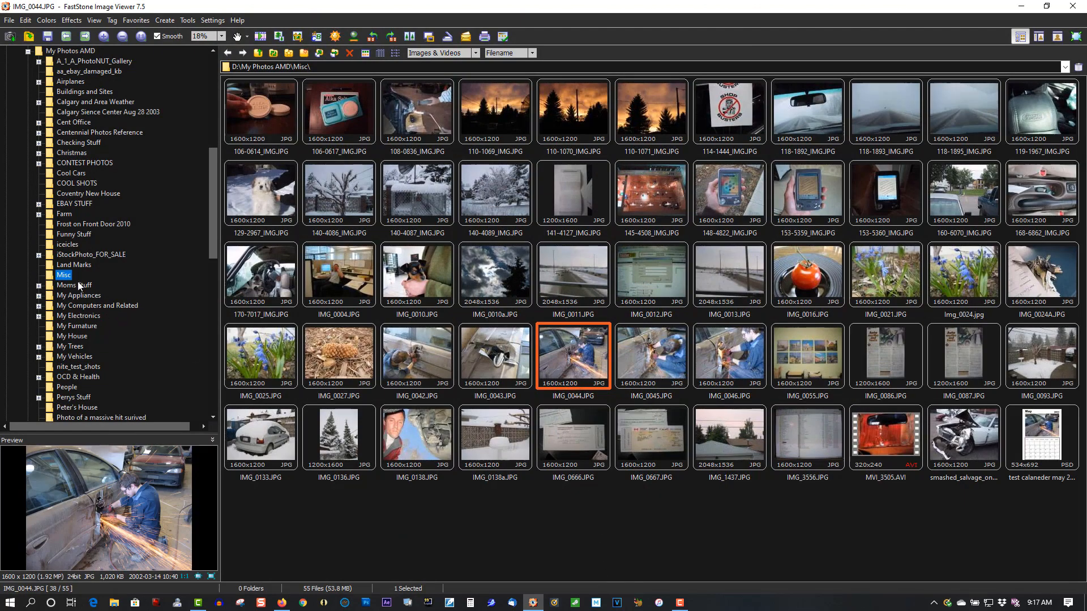
mouse_move(69, 262)
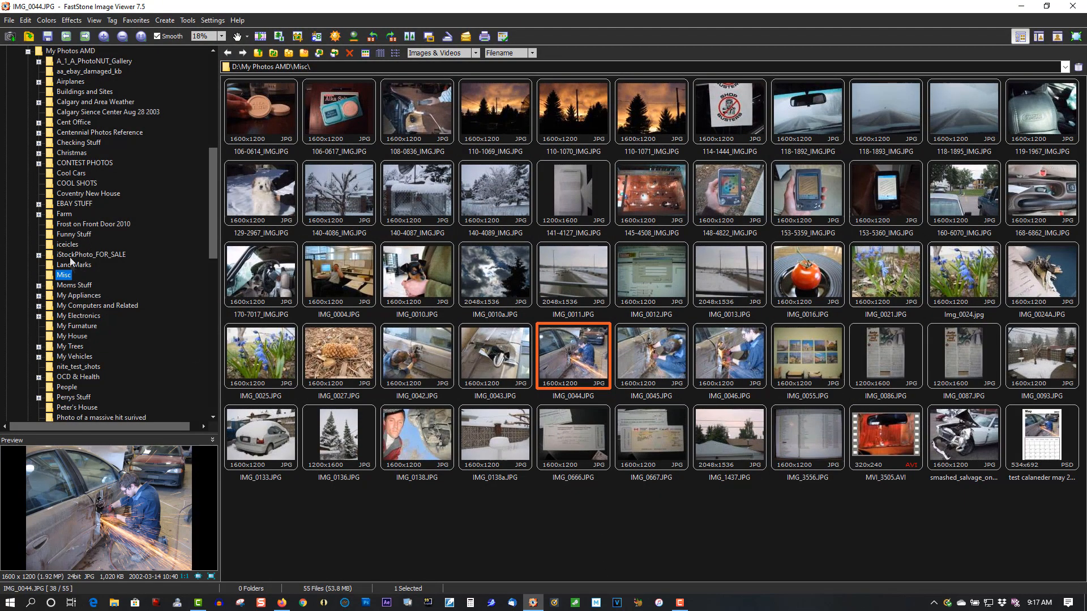
left_click(73, 265)
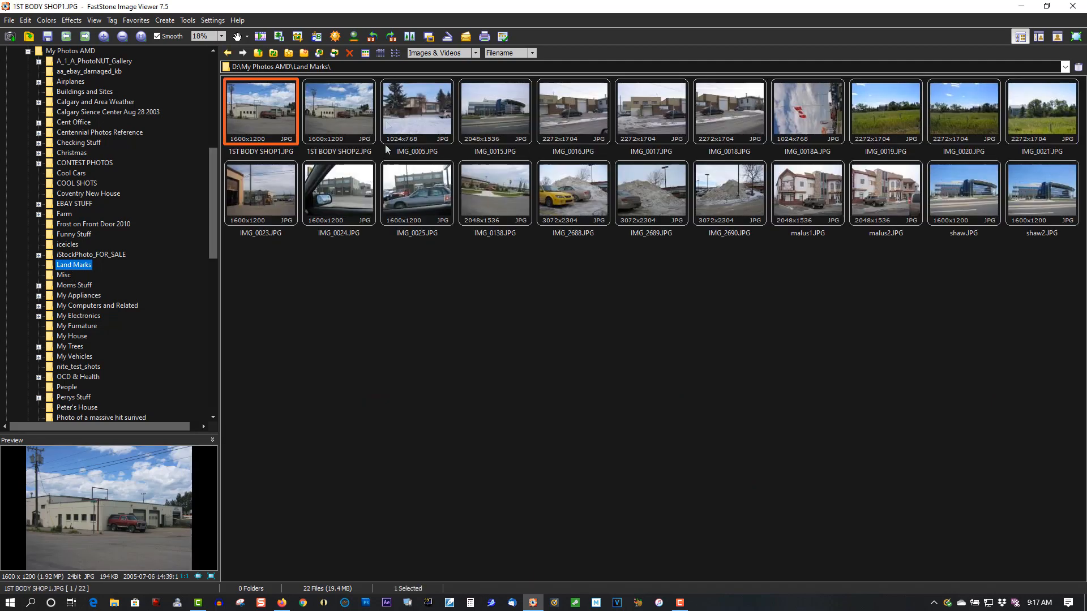
mouse_move(443, 192)
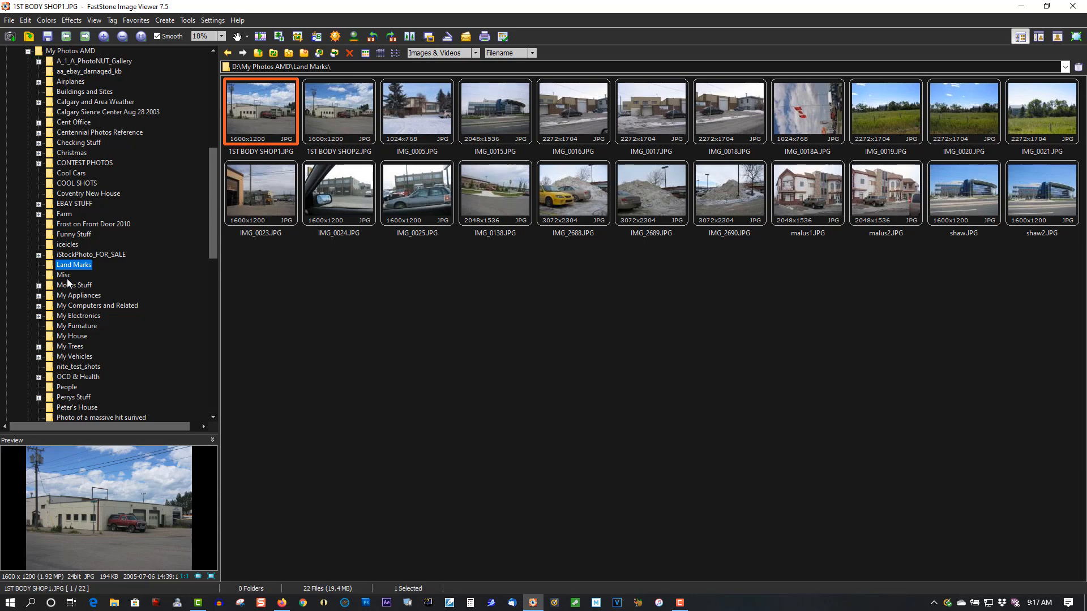
left_click(63, 275)
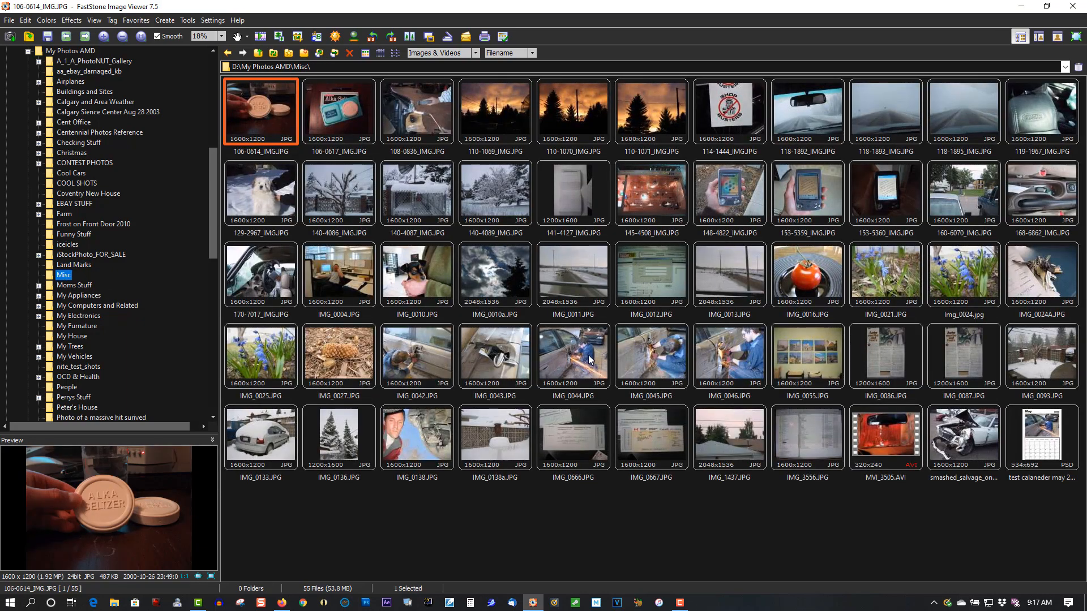
mouse_move(589, 357)
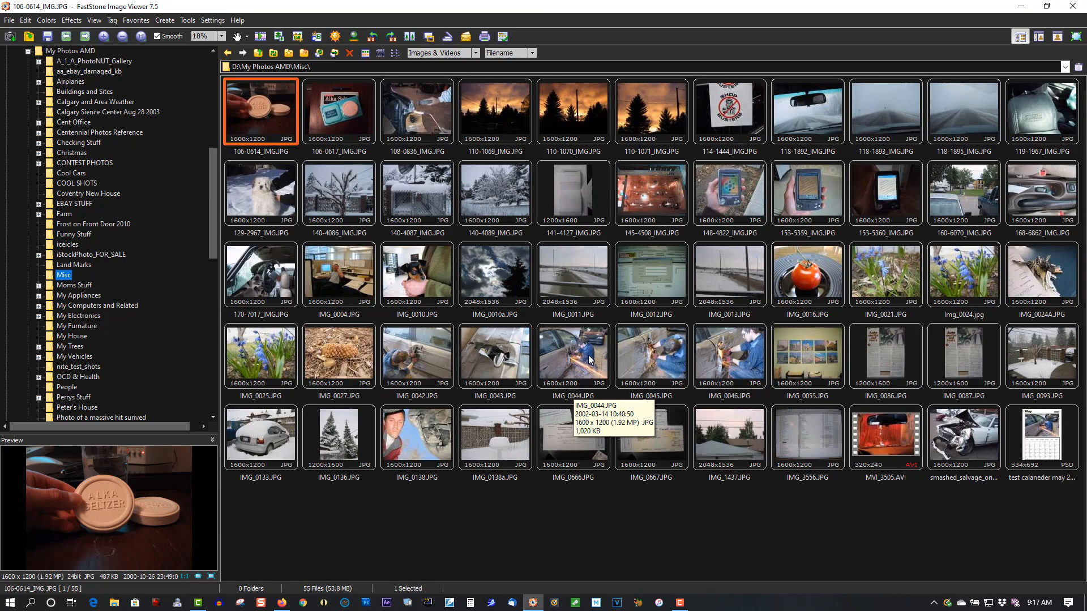
Step: Select the IMG_0045.JPG thumbnail in the Misc folder to preview the car-door grinding close-up
left_click(650, 357)
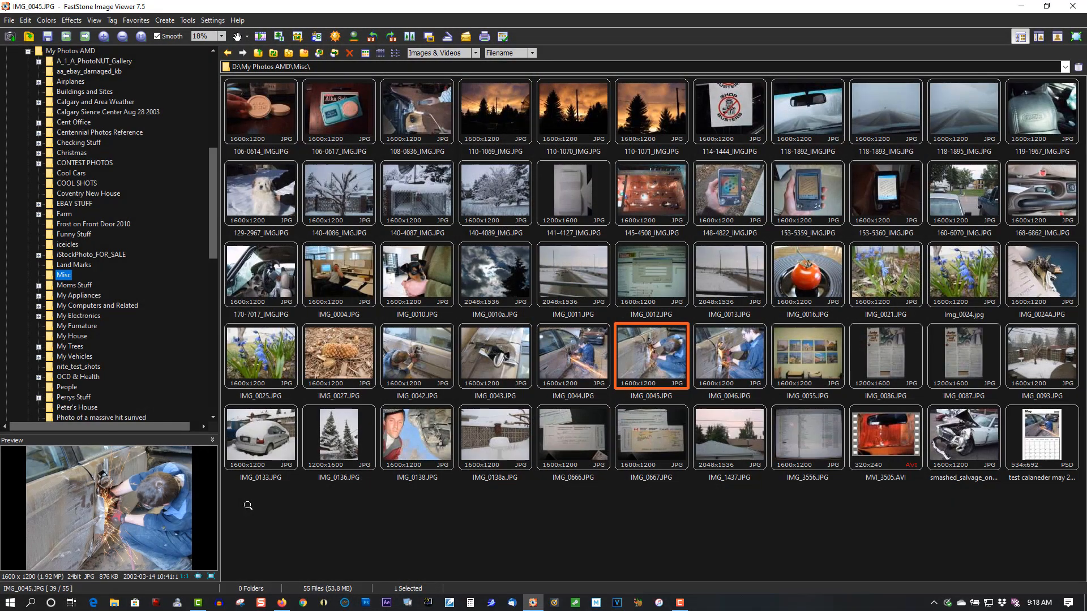